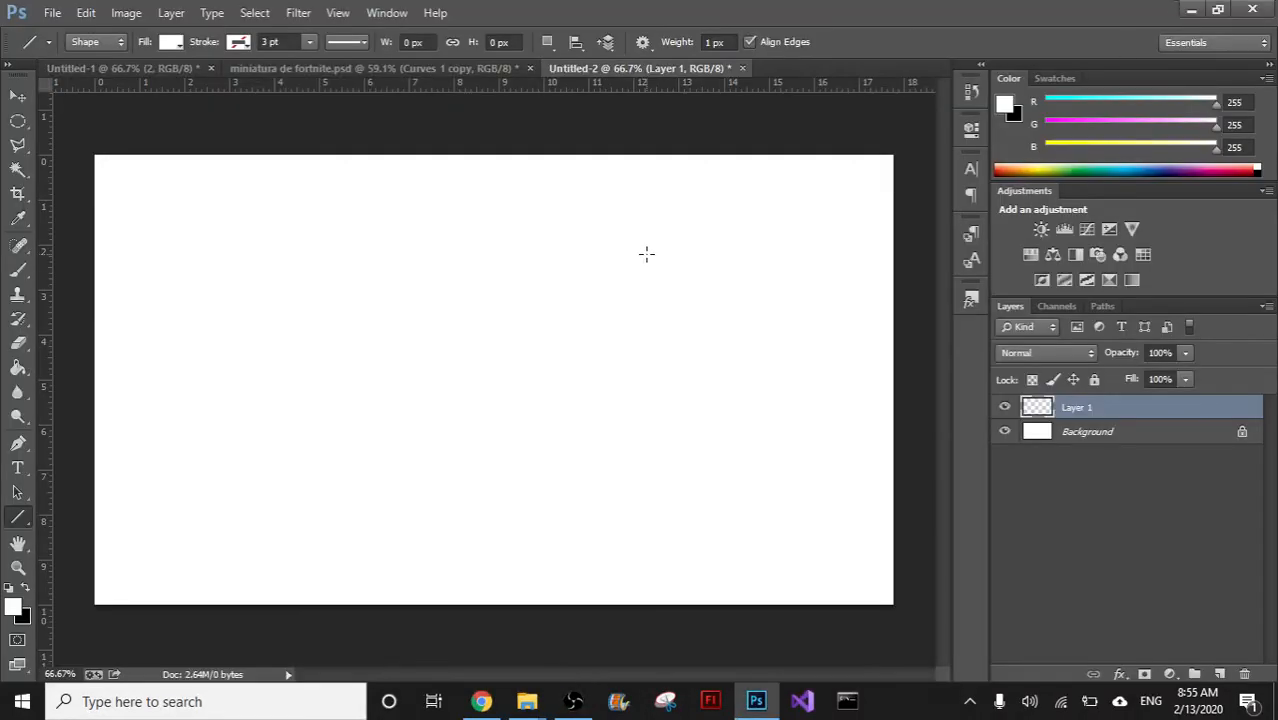
Choose the Line shape tool with a red line colour
click(16, 96)
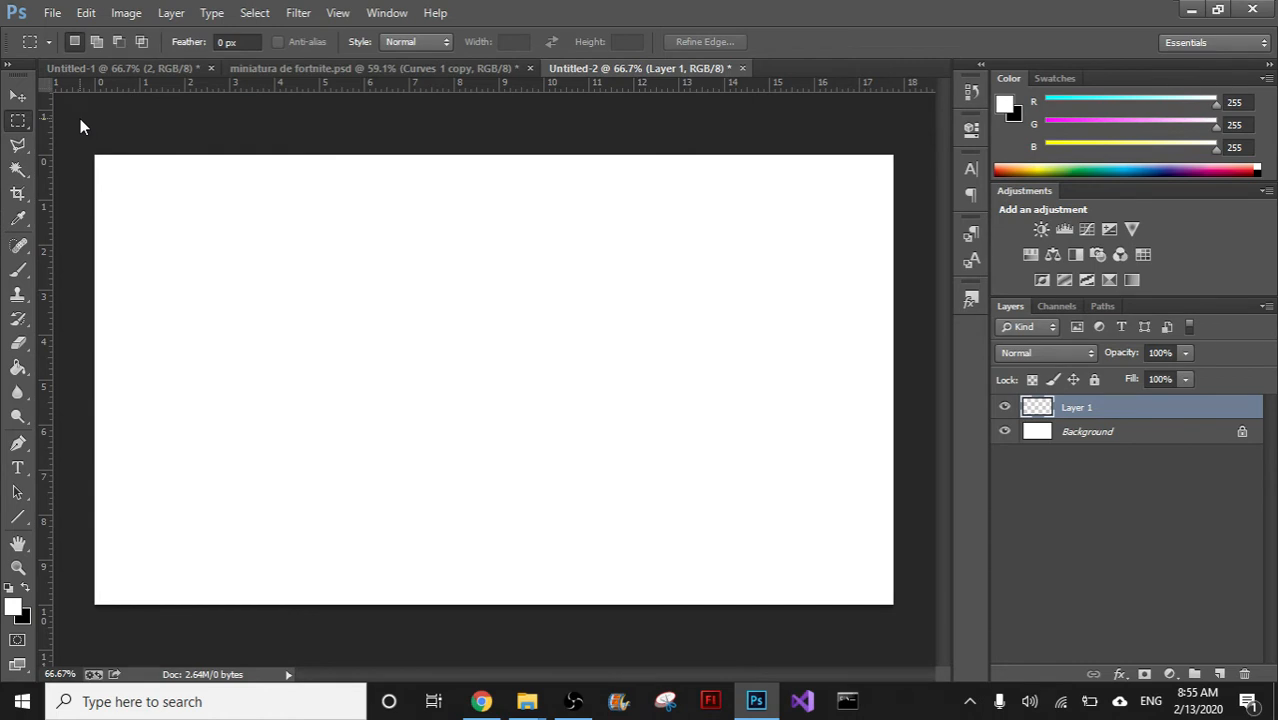
mouse_move(782, 426)
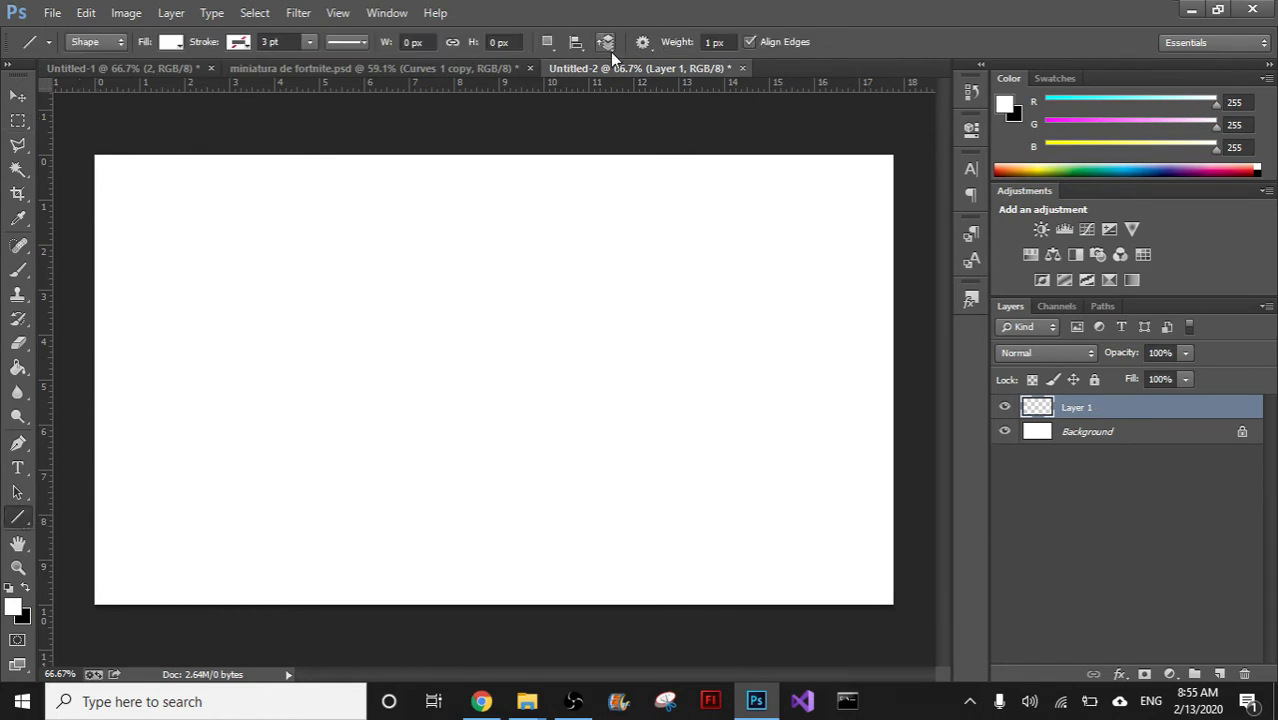
mouse_move(52, 444)
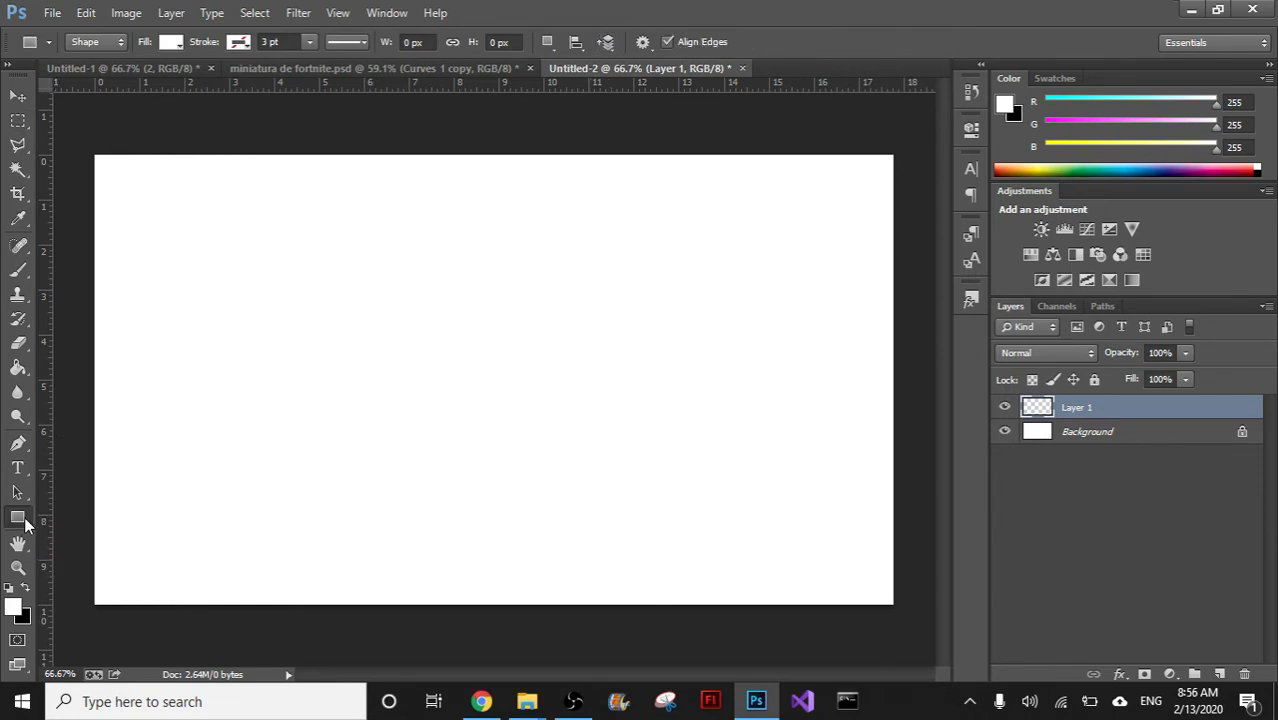
click(18, 518)
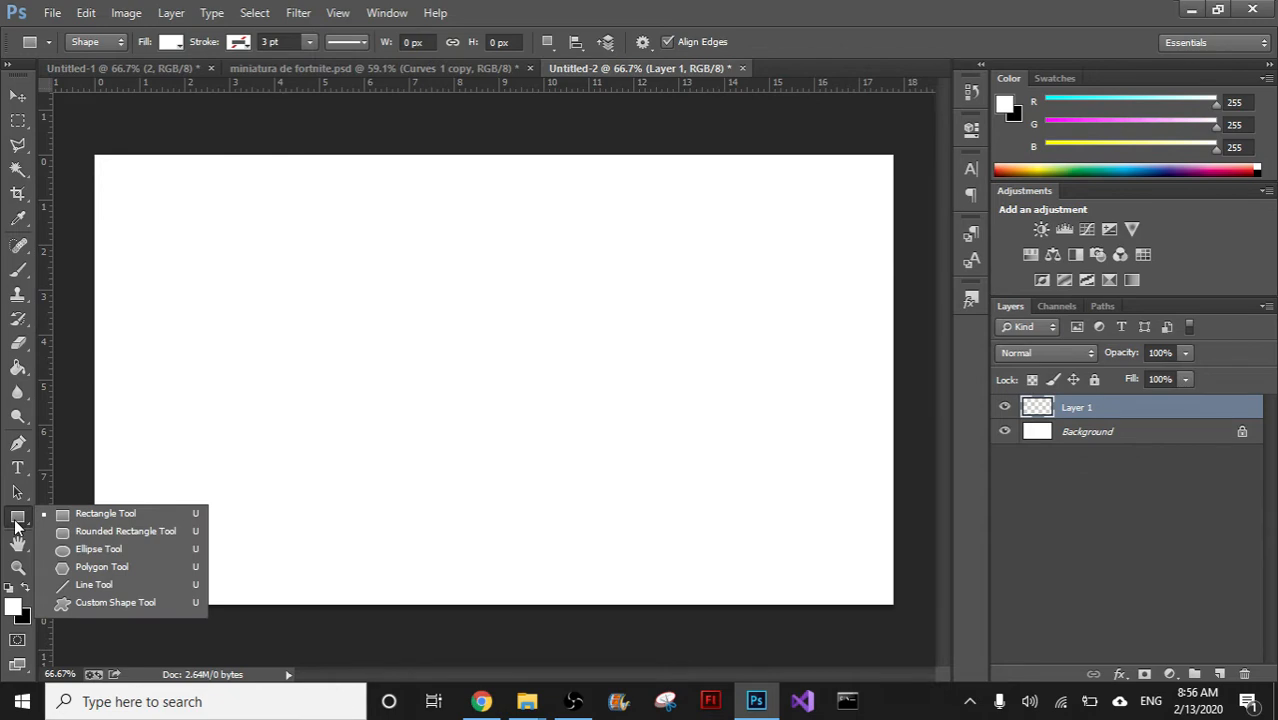
click(92, 584)
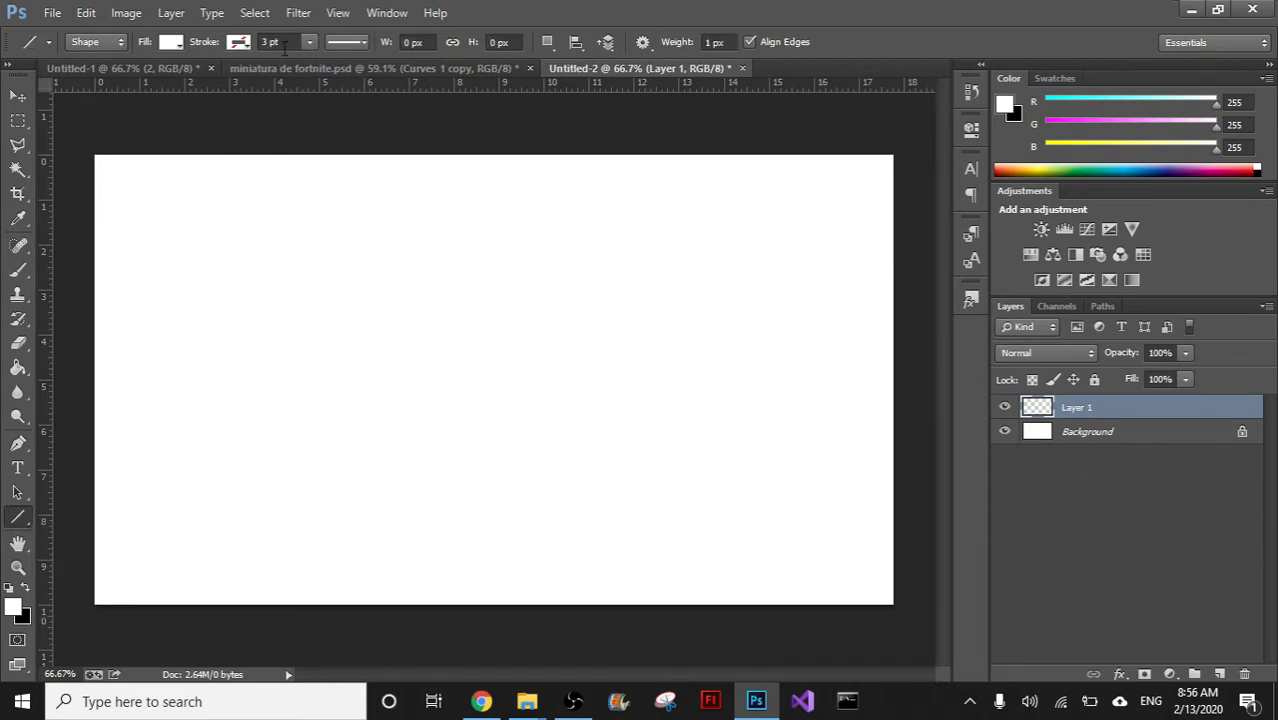
click(170, 40)
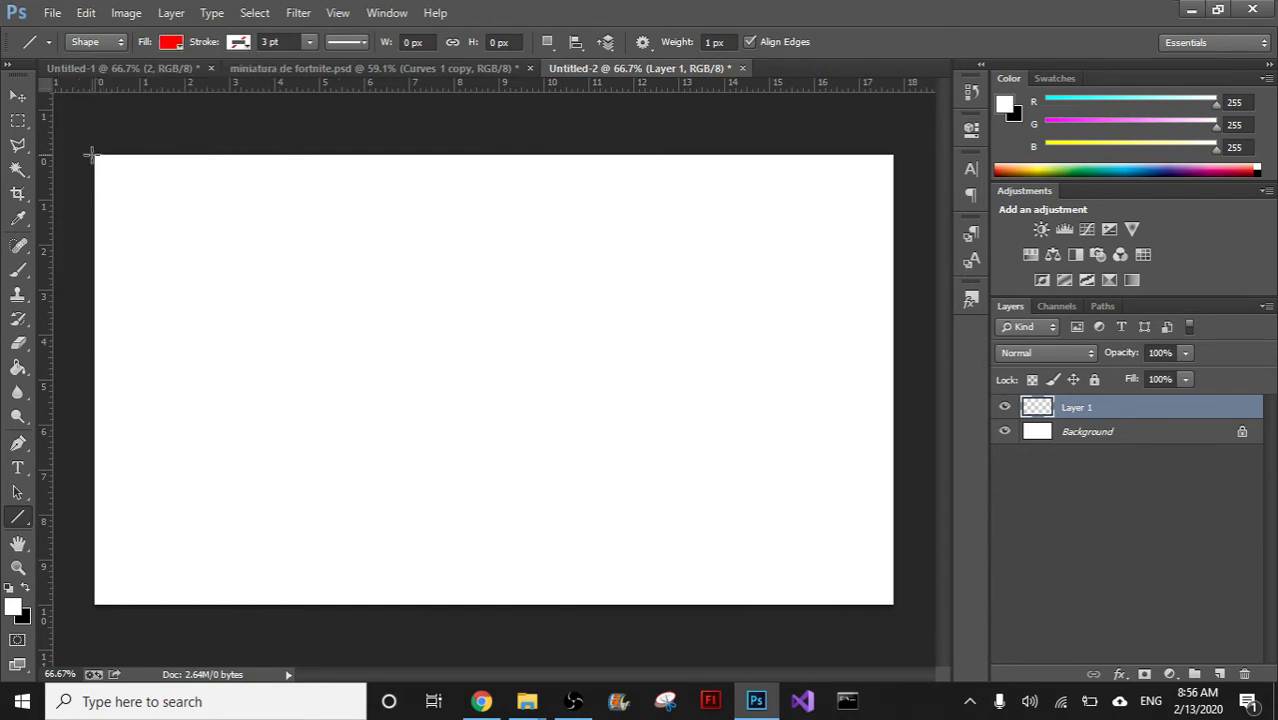
Draw two red corner-to-corner diagonals across the canvas, each on its own layer
drag(92, 156, 896, 608)
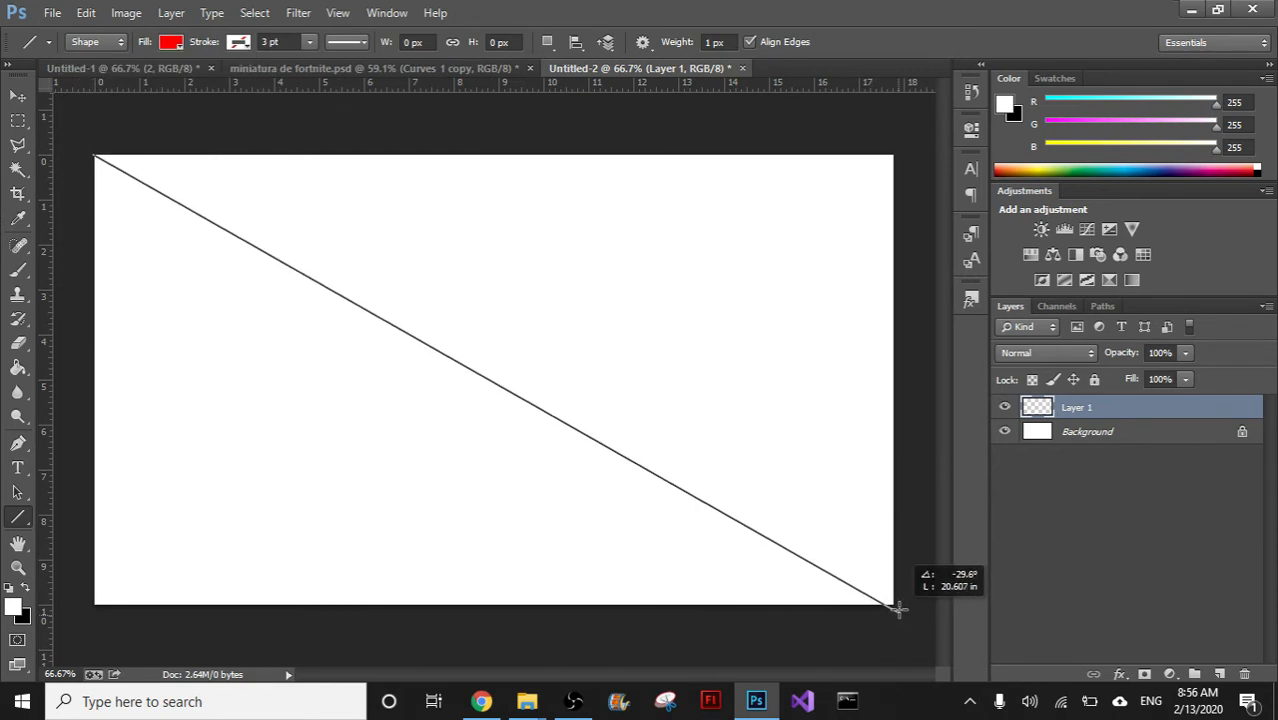
drag(96, 156, 896, 608)
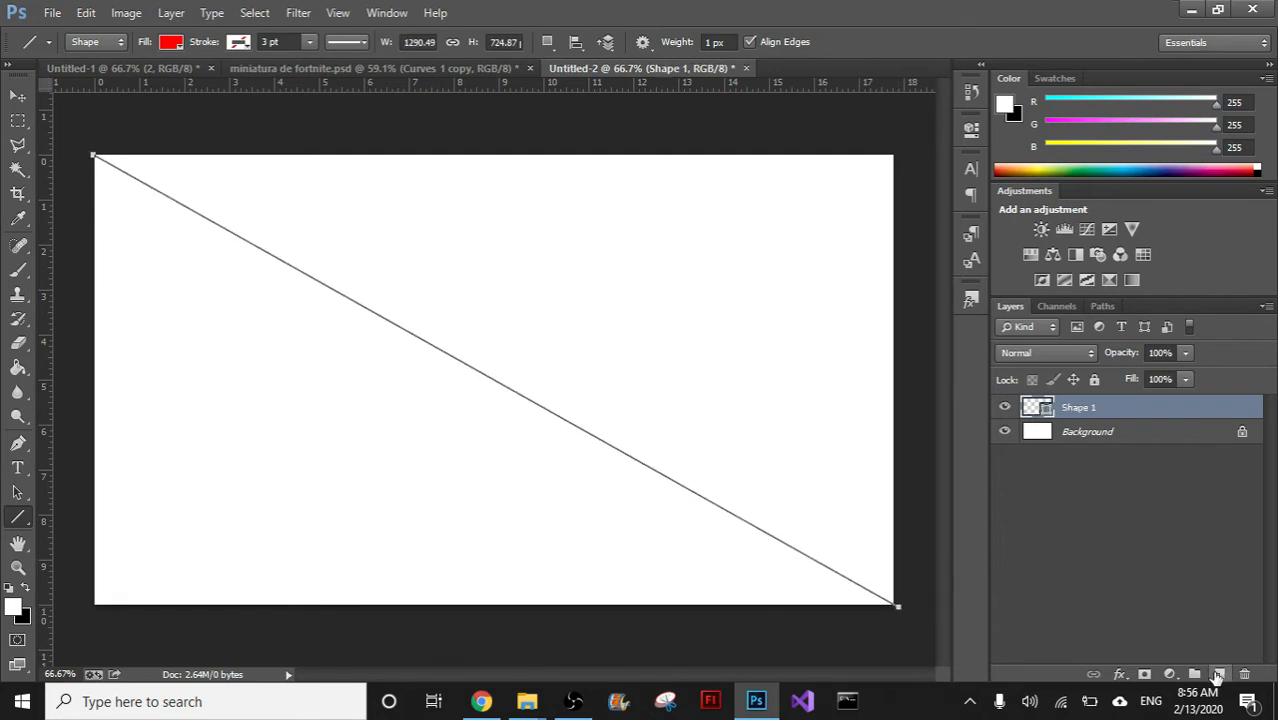
click(1220, 674)
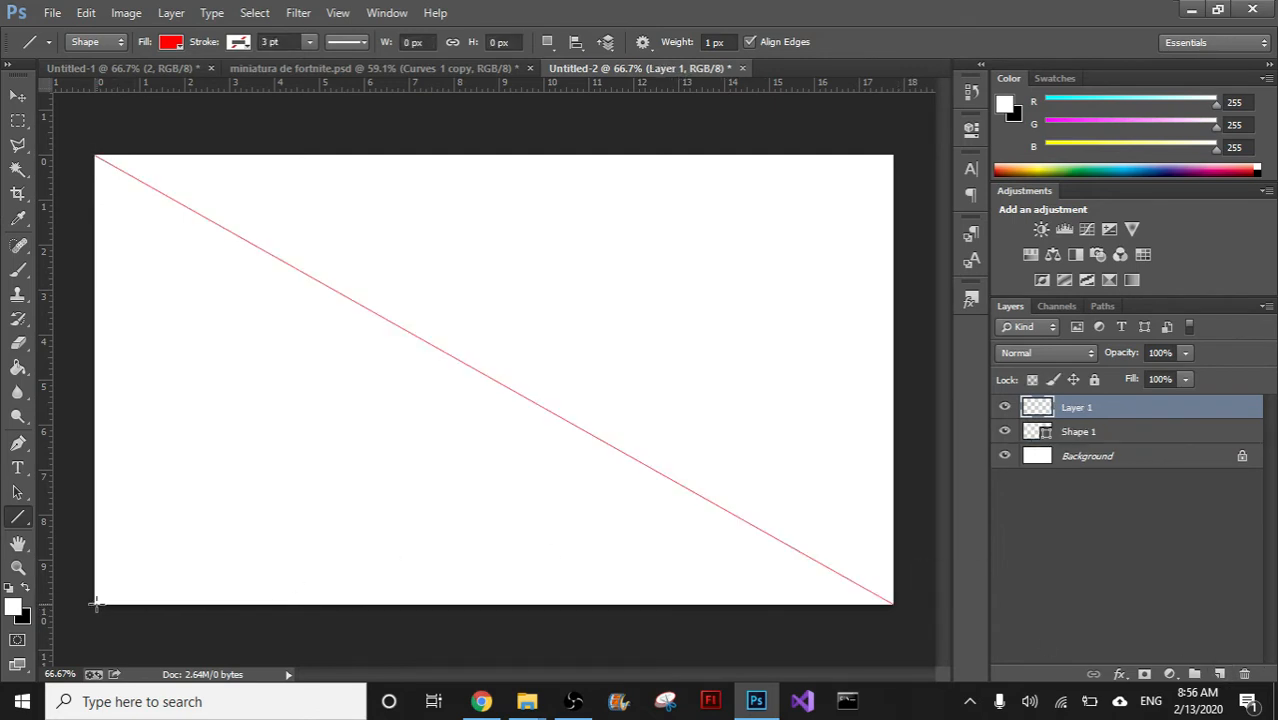
drag(96, 600, 896, 156)
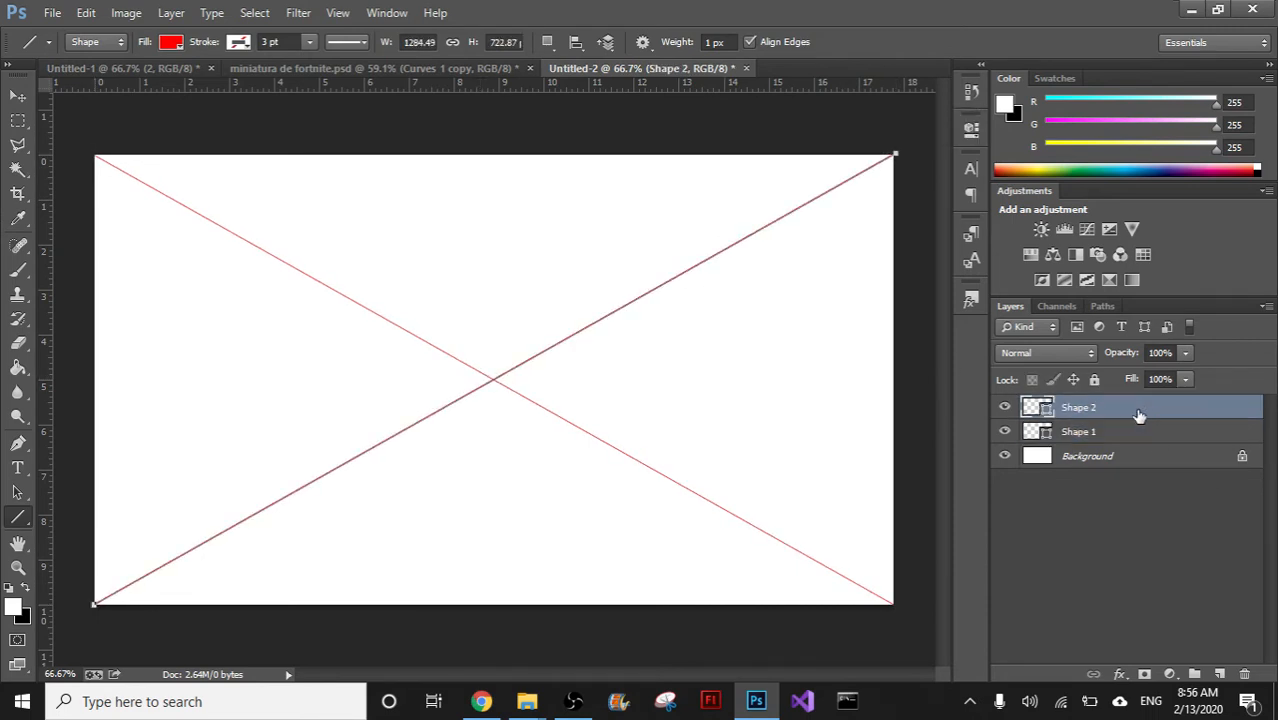
Merge the two diagonal line layers into a single layer
click(1080, 432)
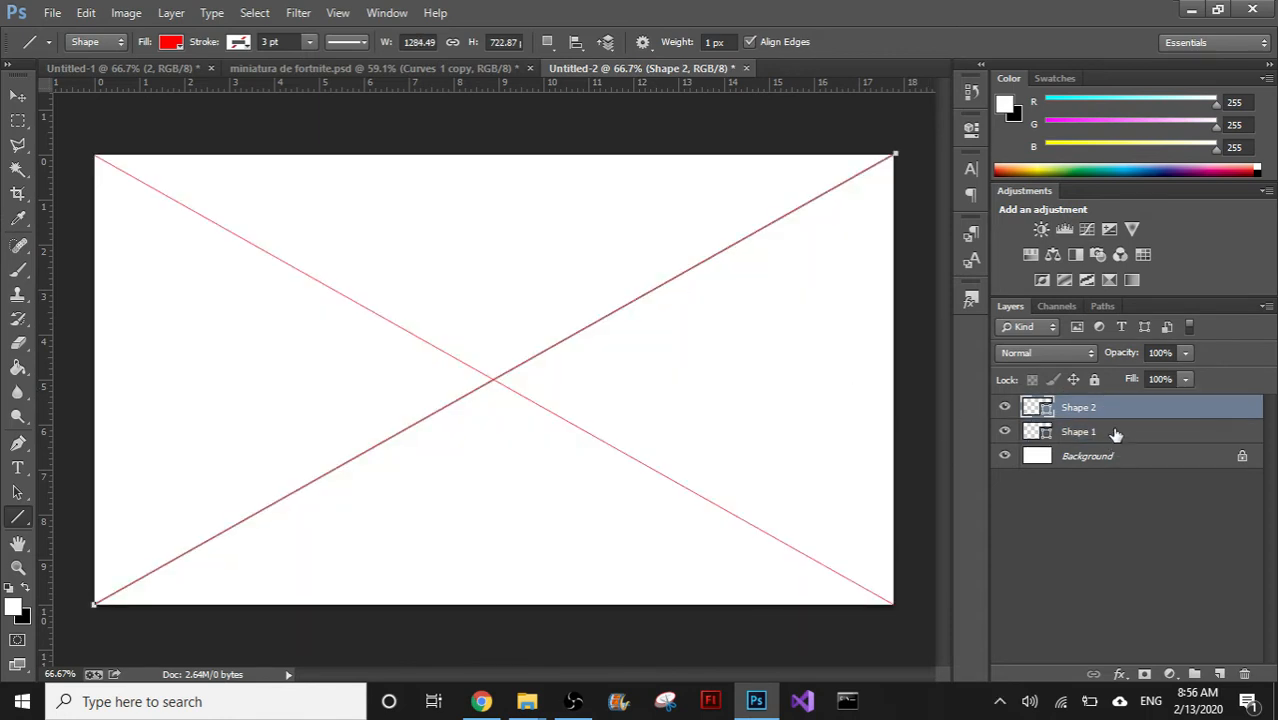
right_click(1078, 432)
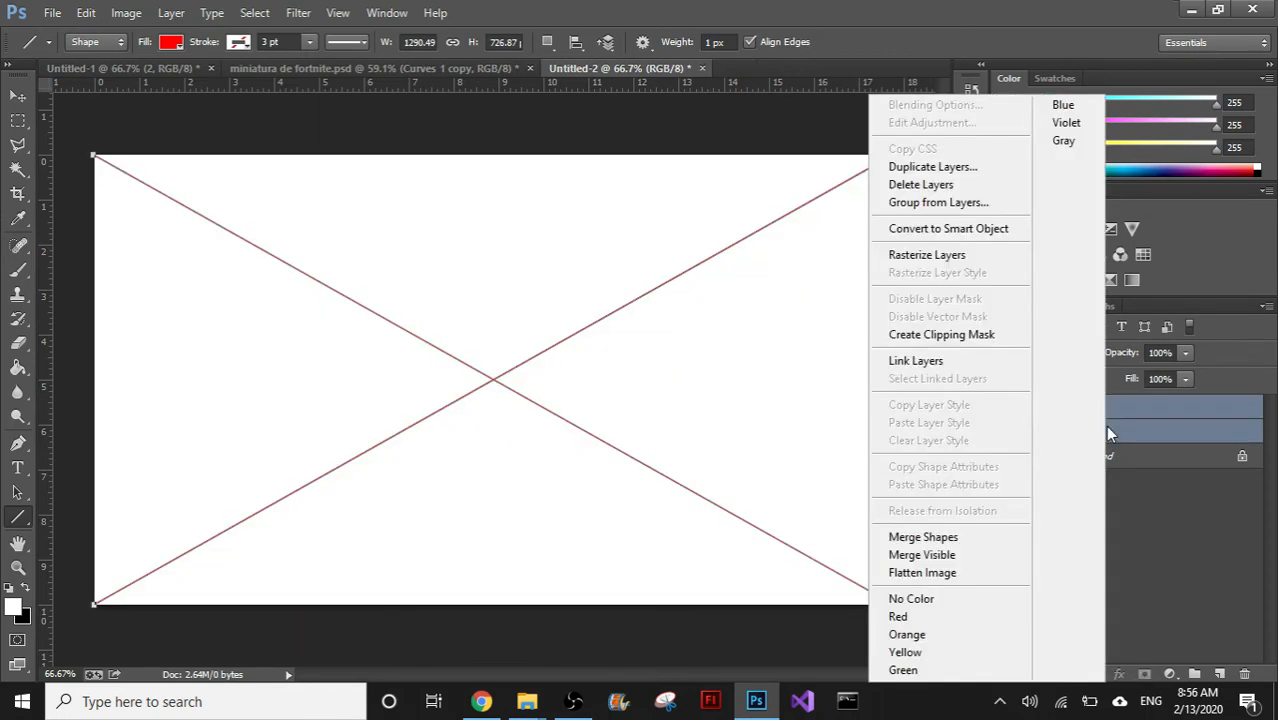
mouse_move(926, 256)
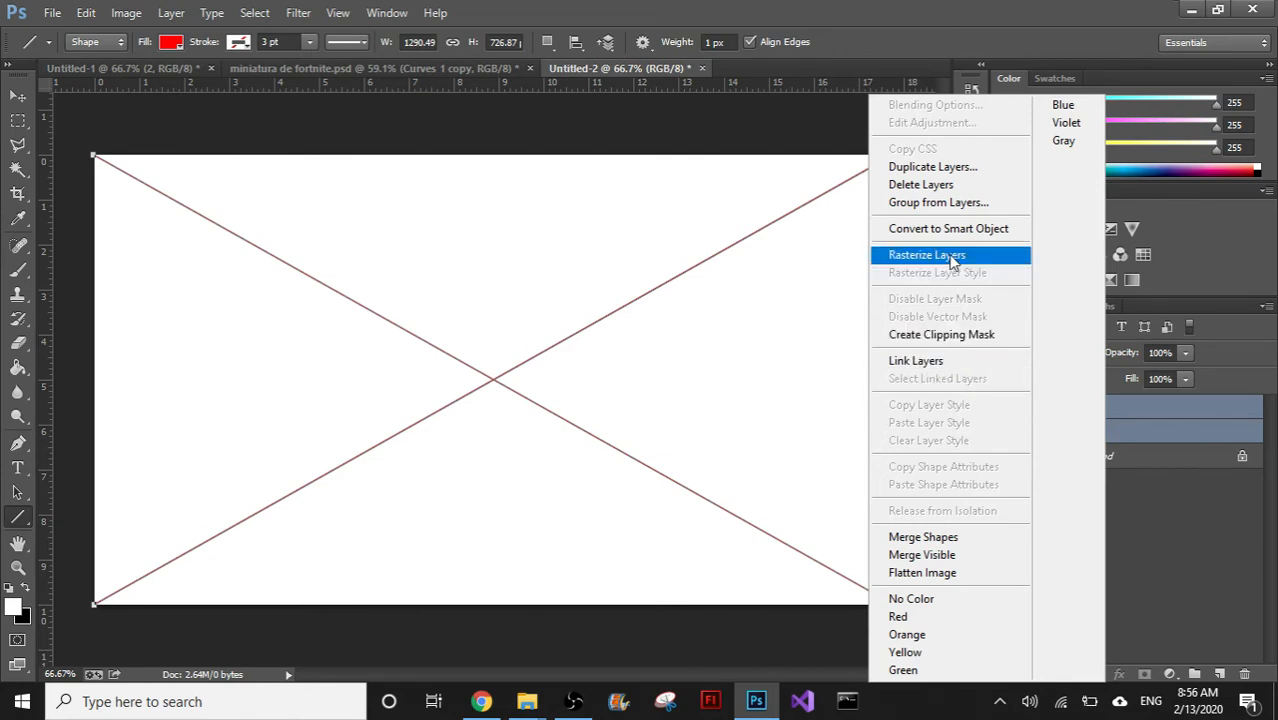
click(924, 256)
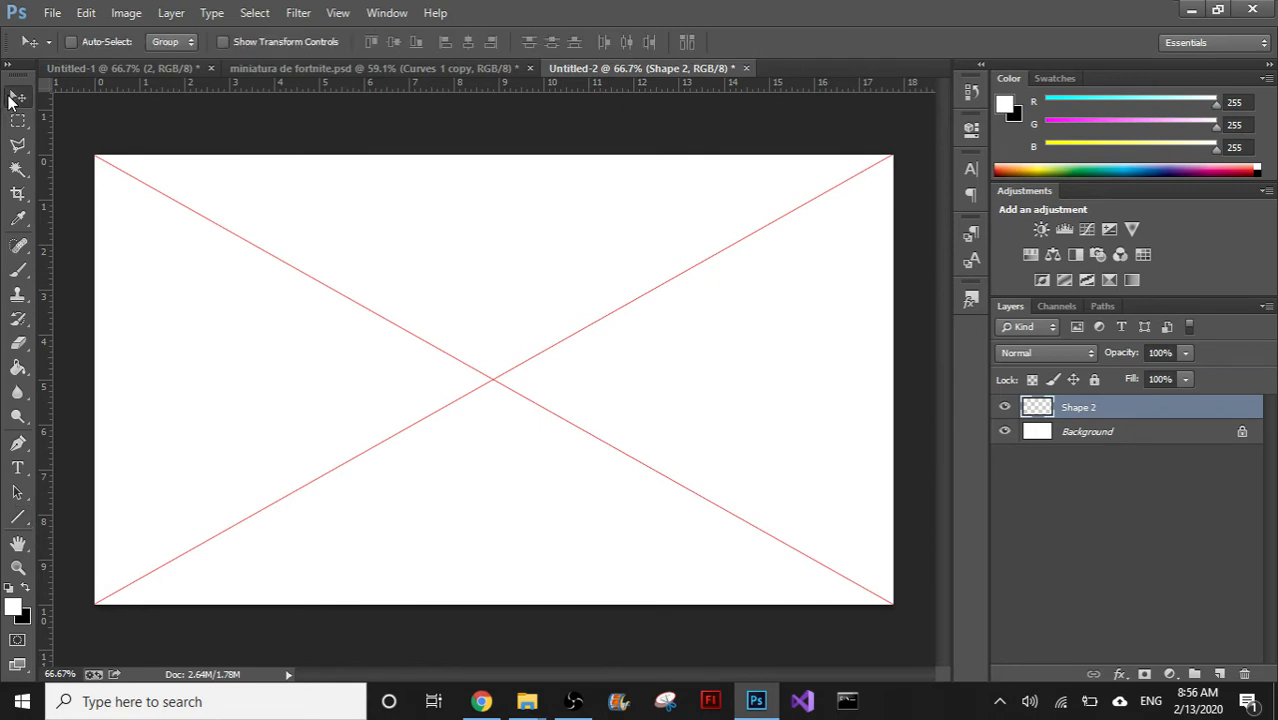
mouse_move(512, 388)
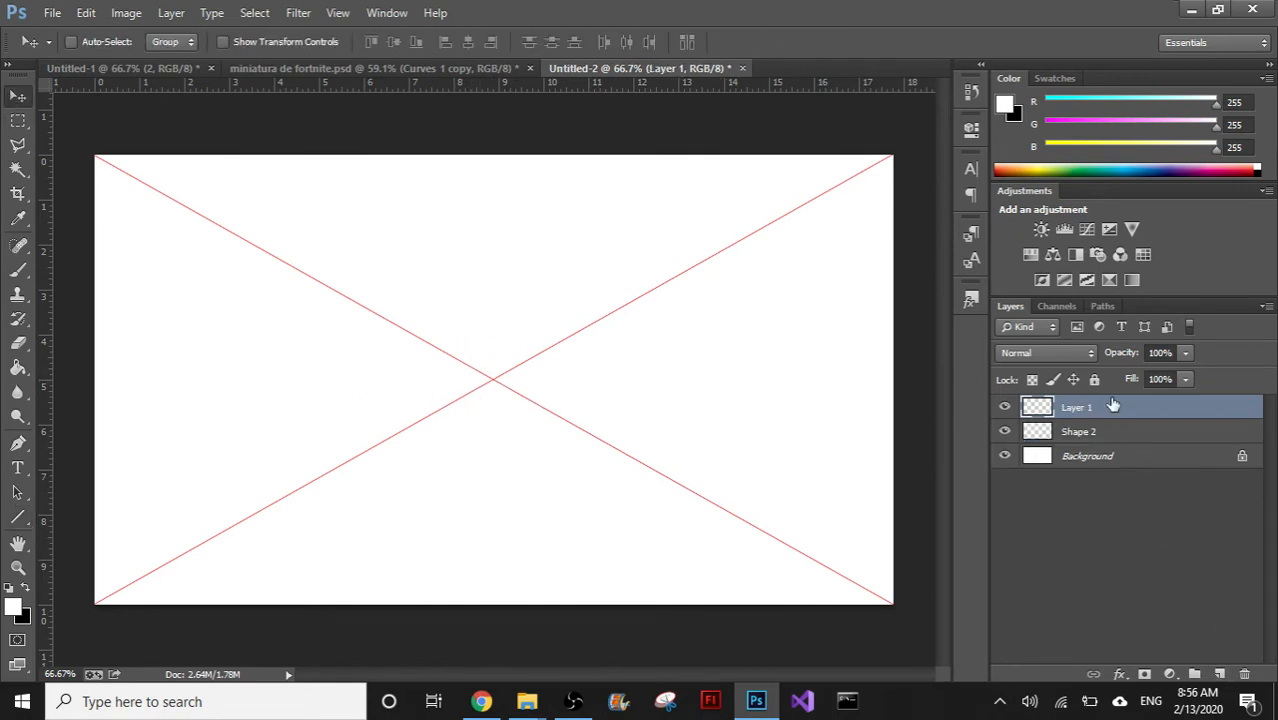
Add the bold black word 'tubitus' at the canvas centre over the hidden diagonals
click(1078, 432)
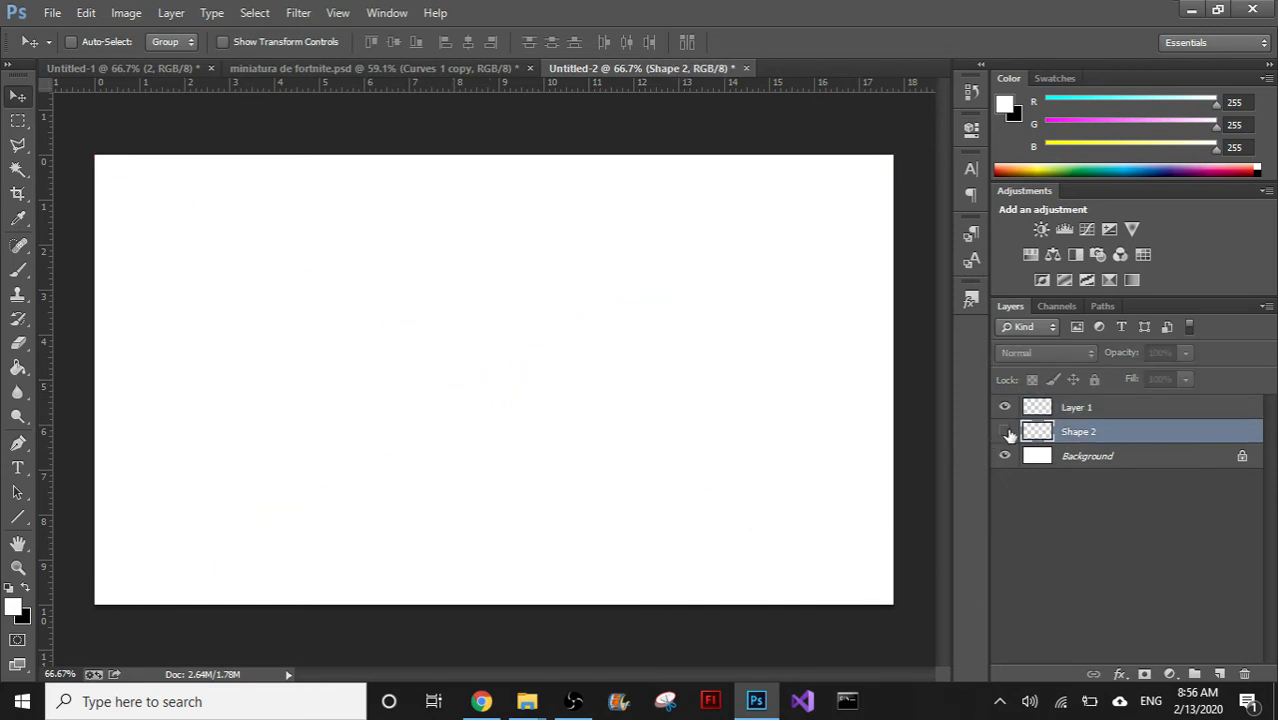
click(1004, 432)
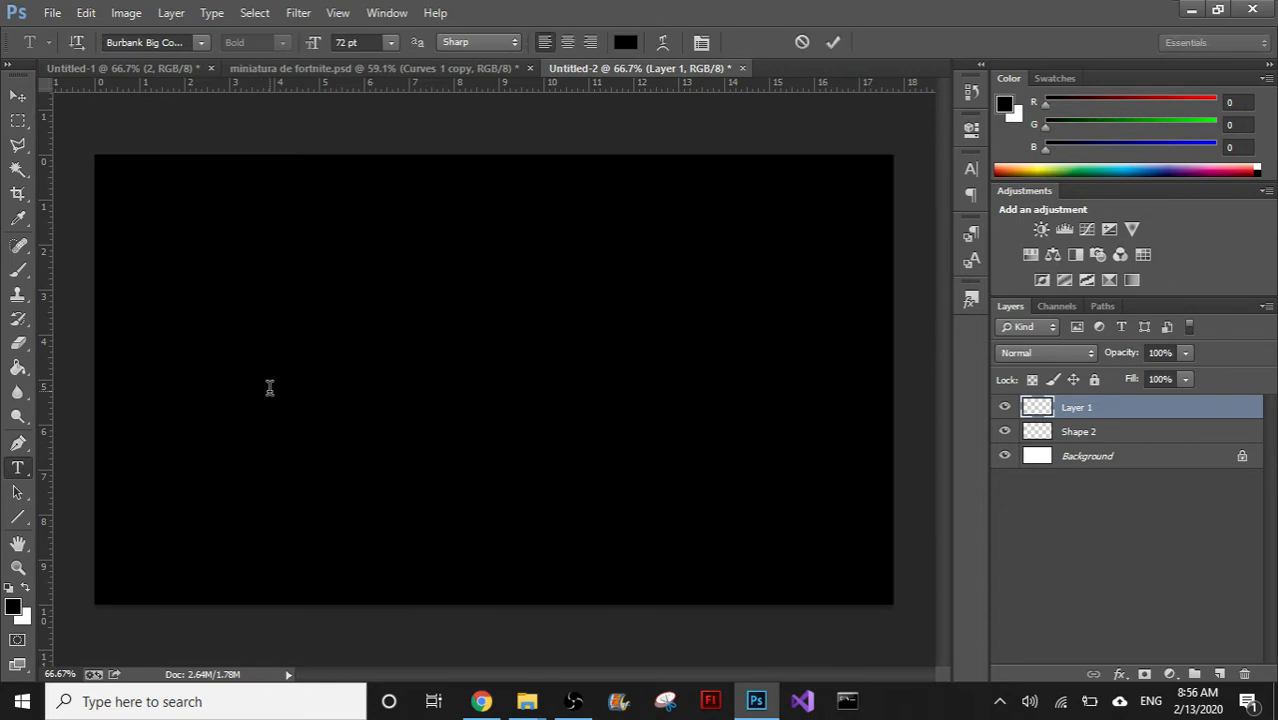
text(tubitus)
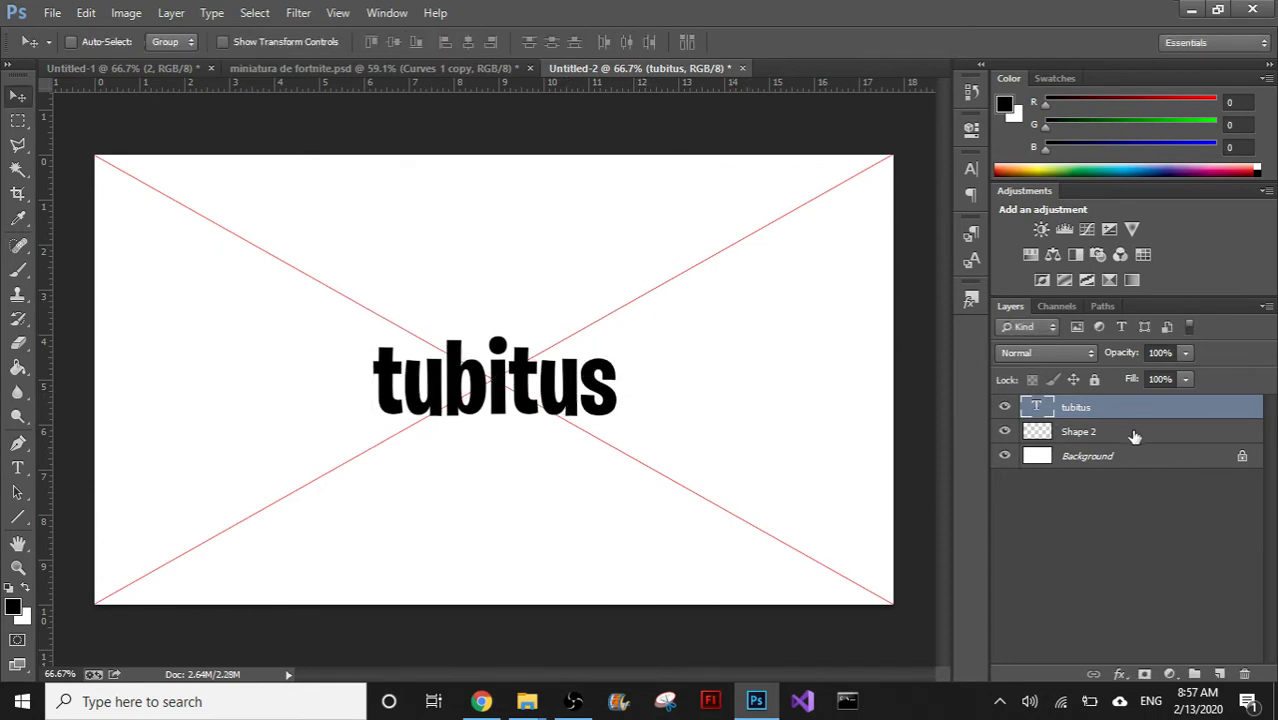
Delete the 'tubitus' text and the diagonal lines layers, leaving a blank white canvas
click(1078, 432)
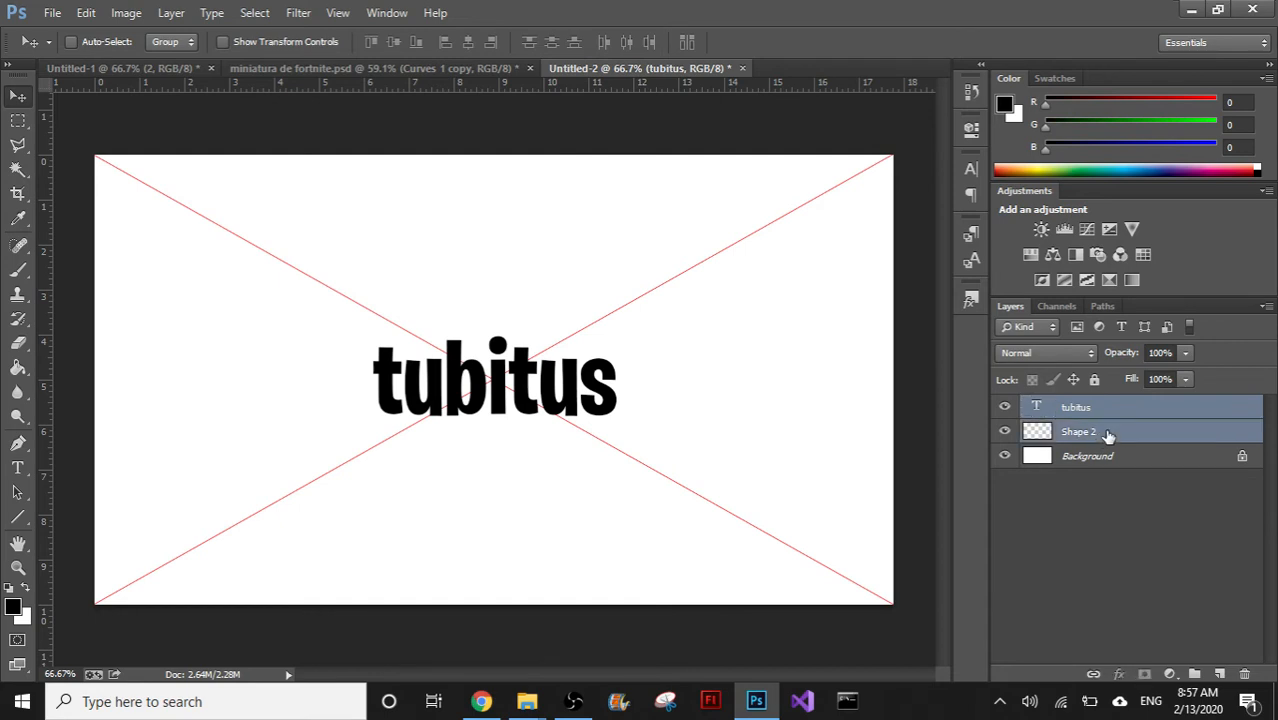
click(1244, 672)
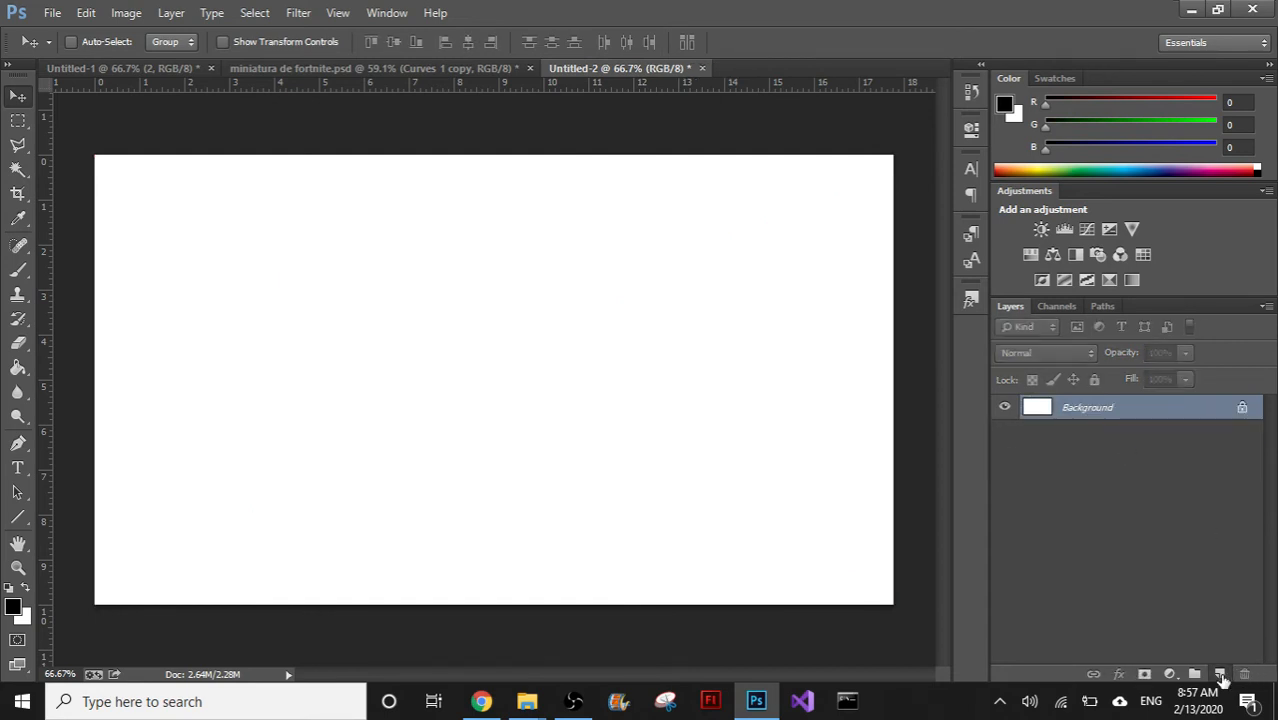
On a new layer, fill a rectangle in the canvas's upper-left with green
click(1220, 674)
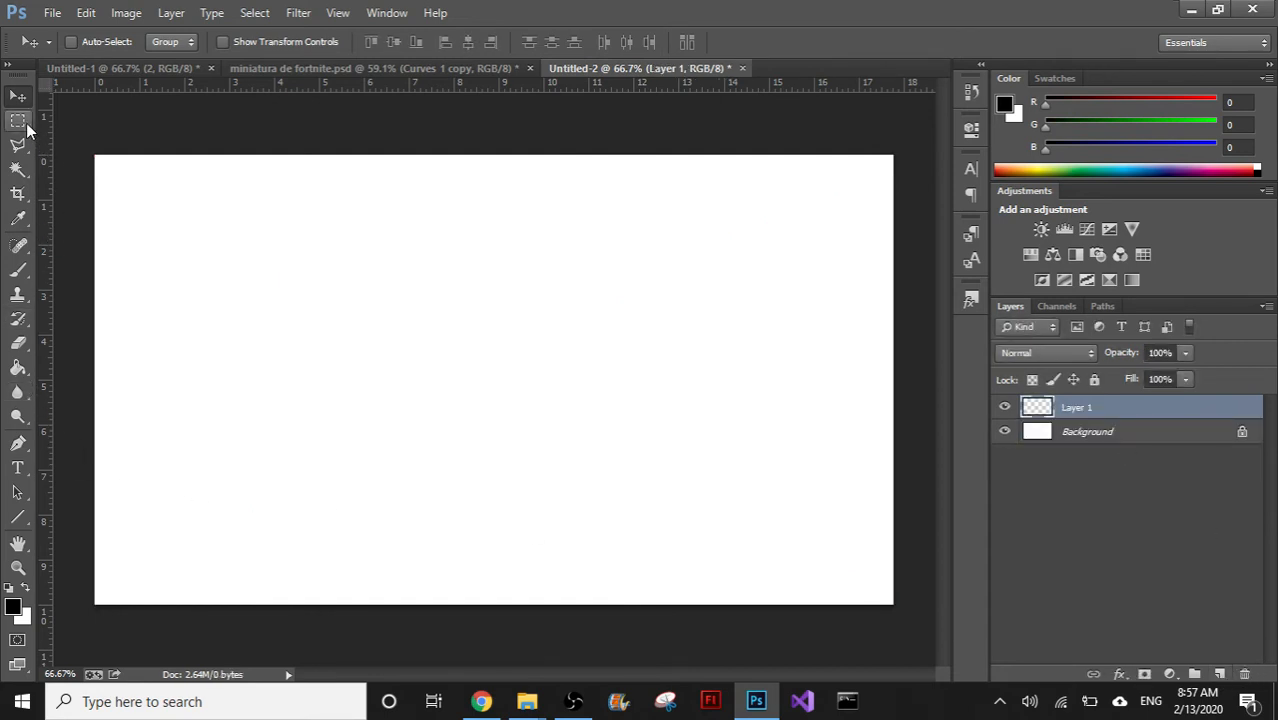
drag(156, 188, 656, 470)
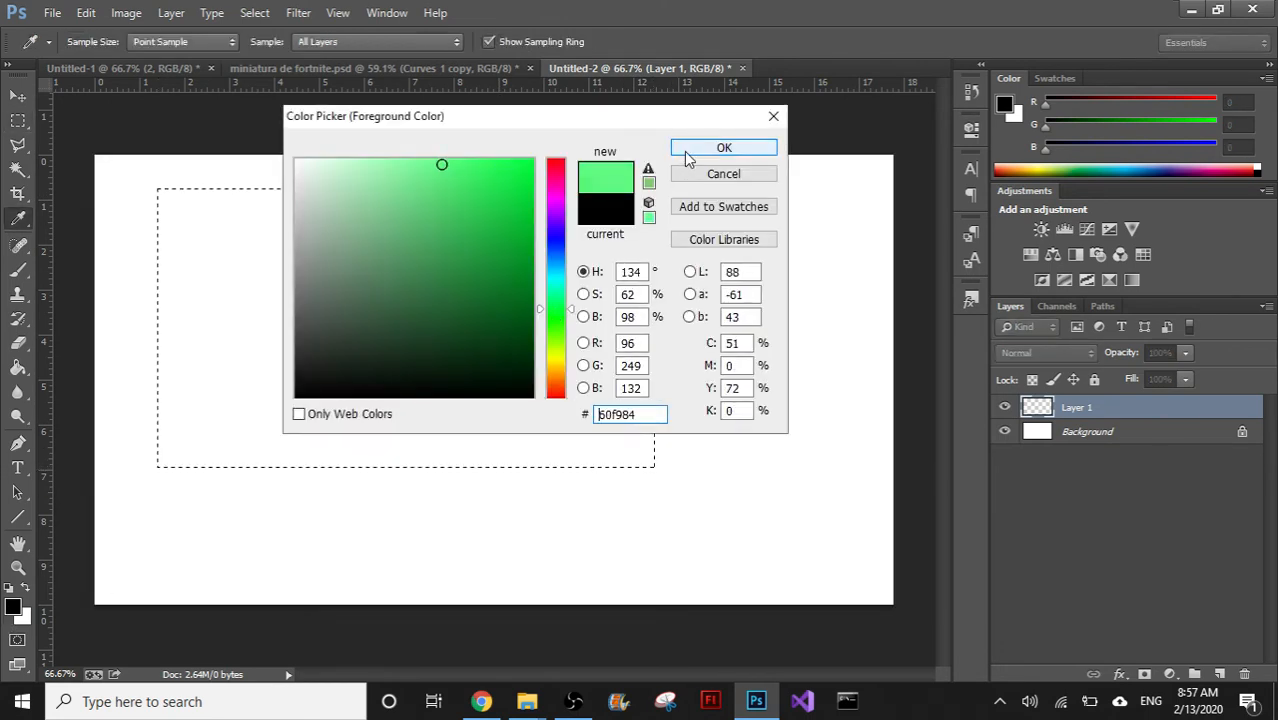
click(722, 148)
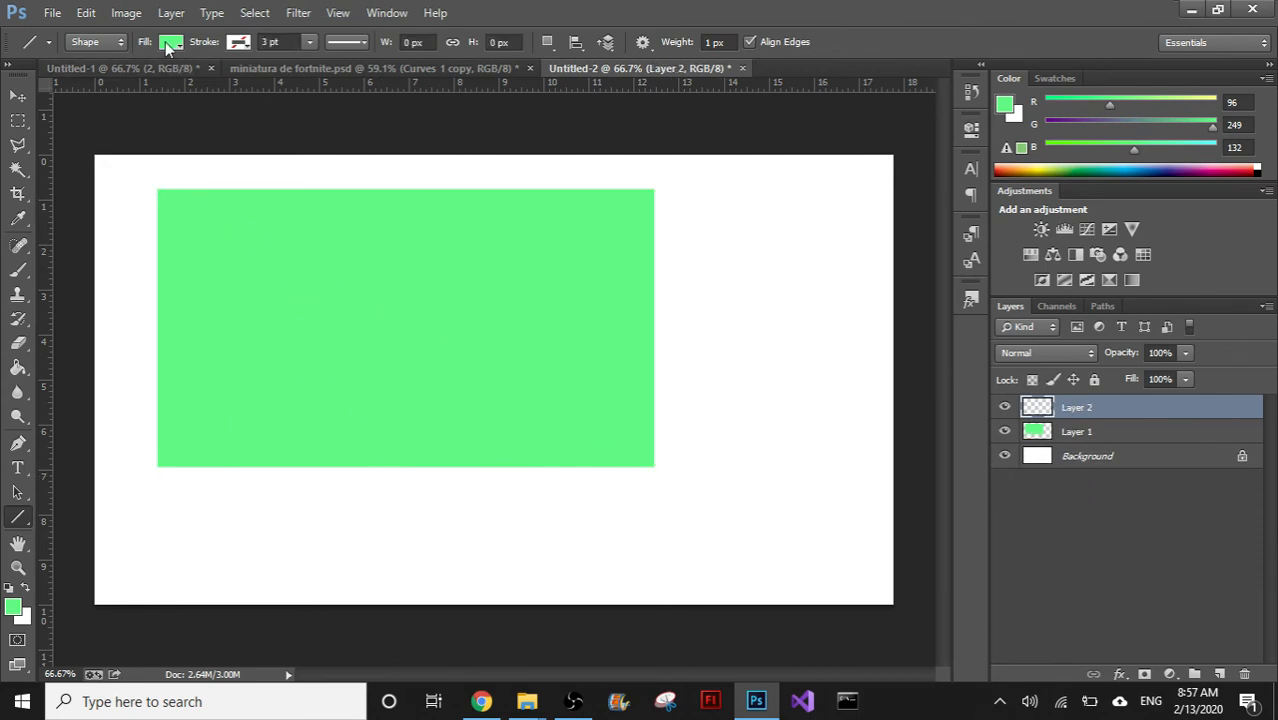
Draw two red diagonals crossing corner to corner inside the green rectangle
click(170, 40)
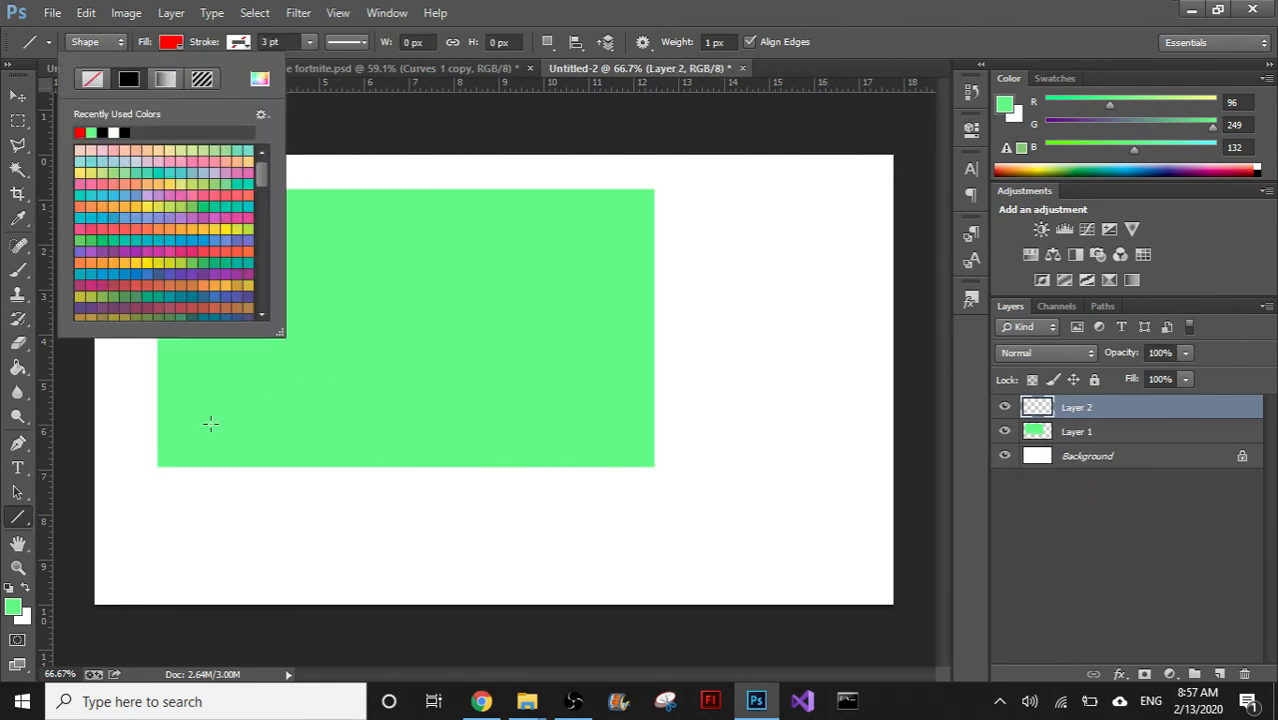
drag(156, 468, 652, 188)
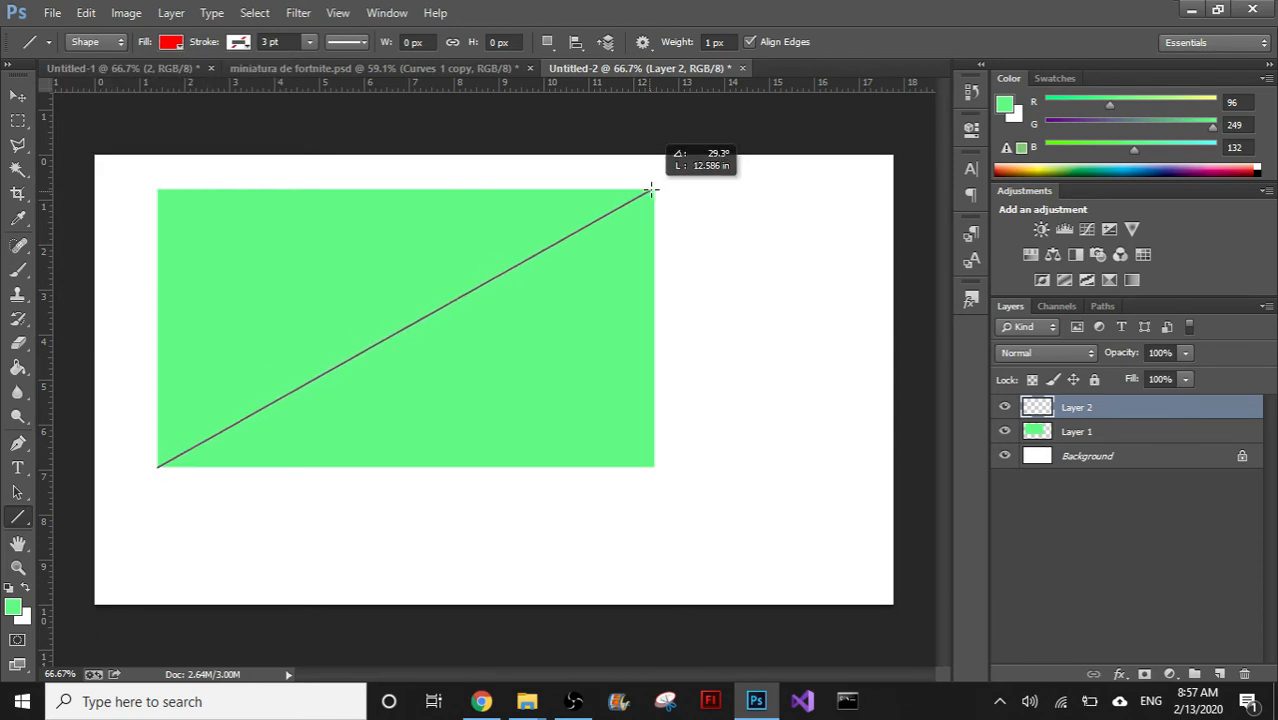
drag(652, 188, 156, 468)
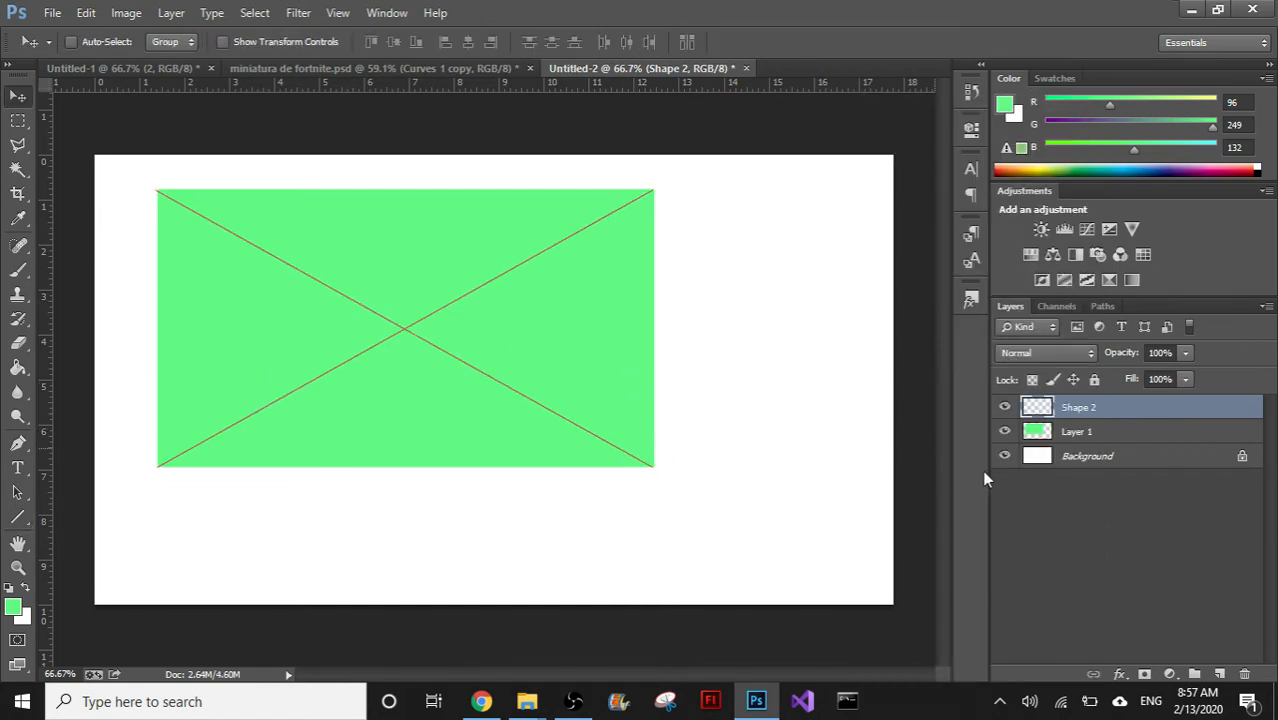
mouse_move(328, 304)
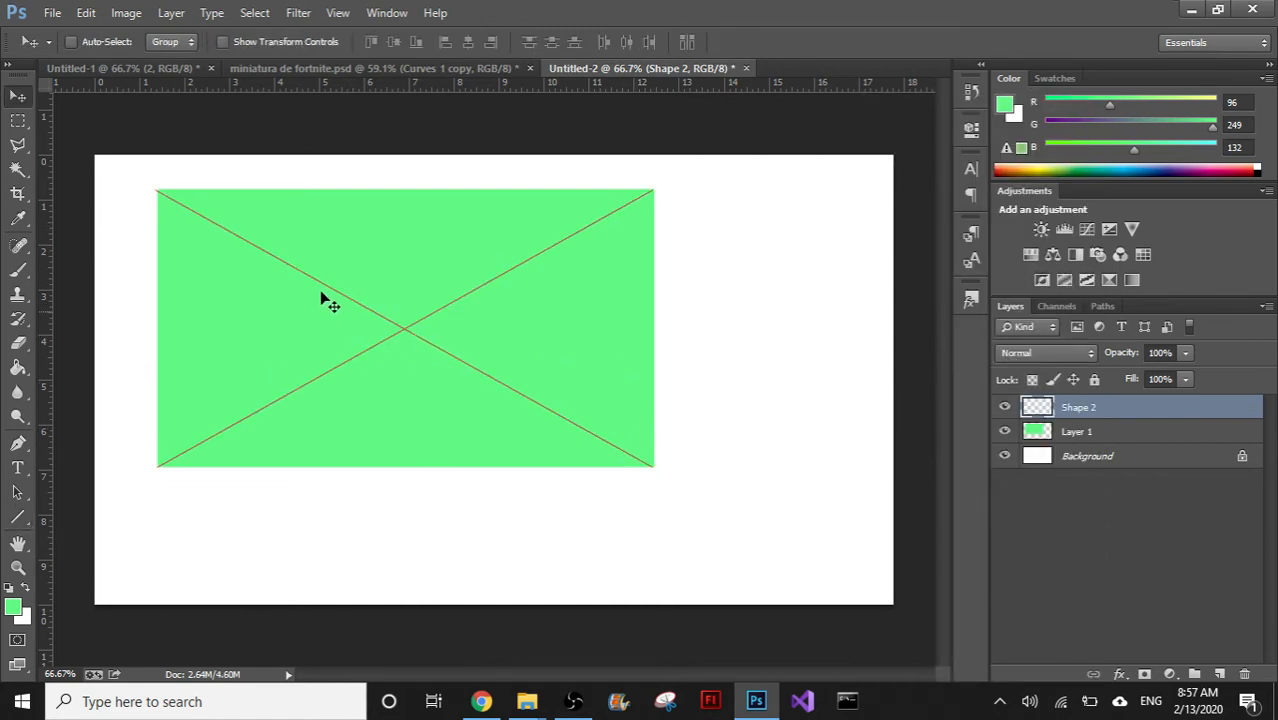
mouse_move(420, 344)
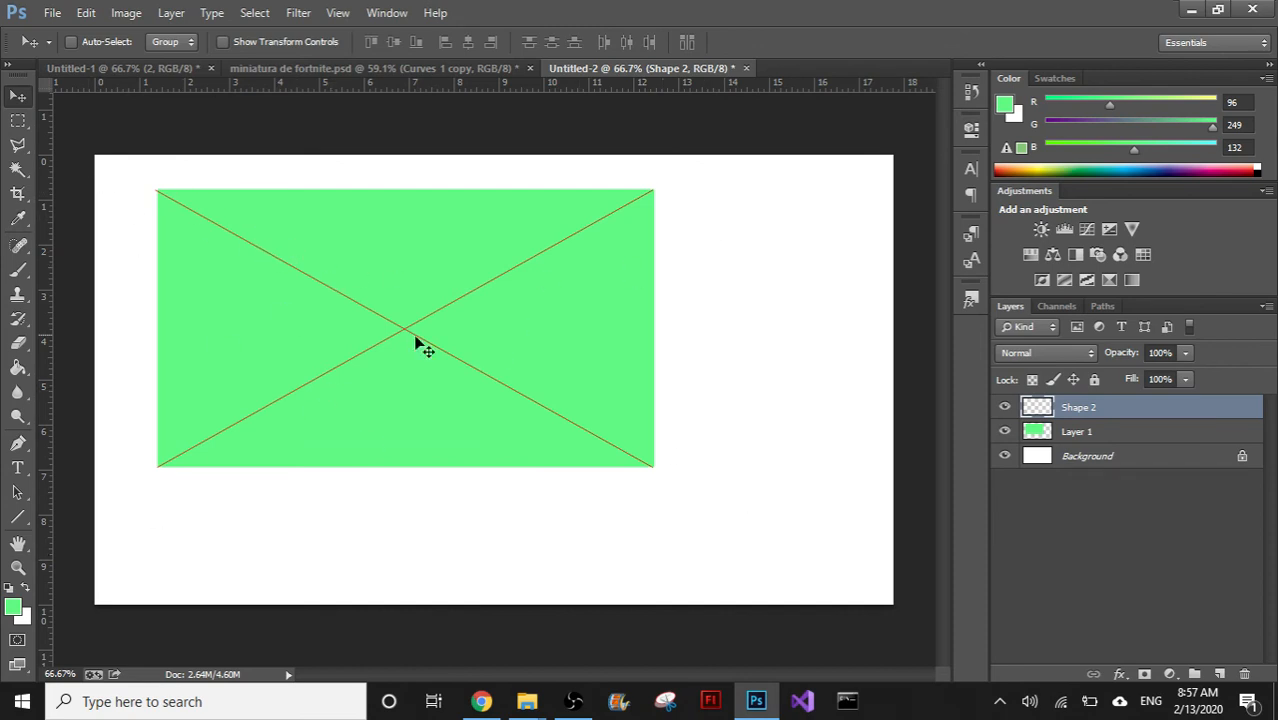
On a new layer above the rectangle, add the word 'hello' in black
click(1076, 432)
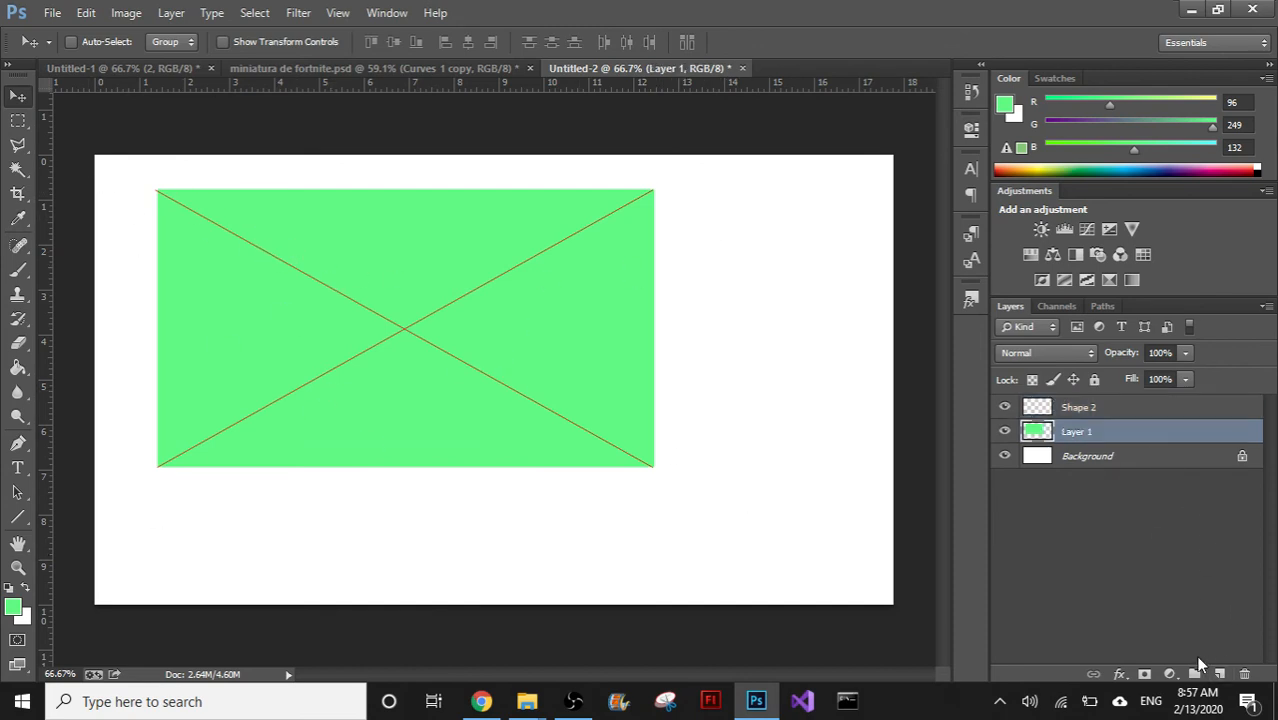
click(1194, 672)
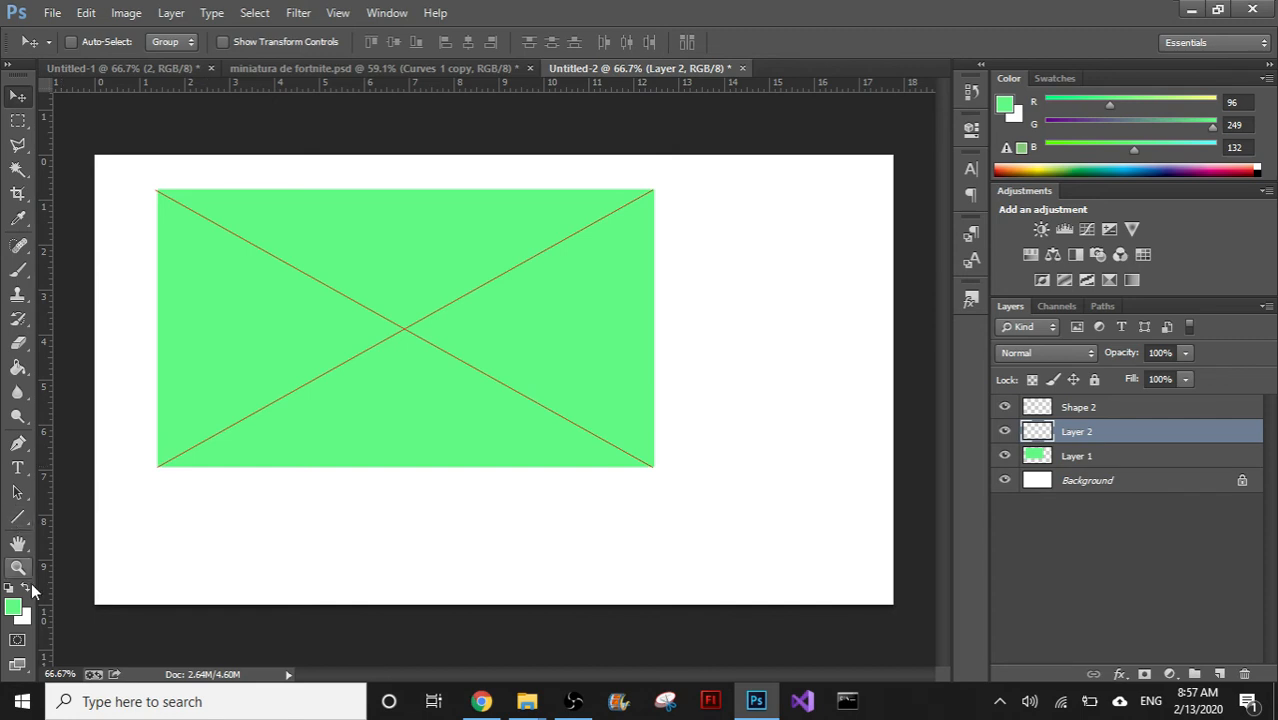
click(16, 468)
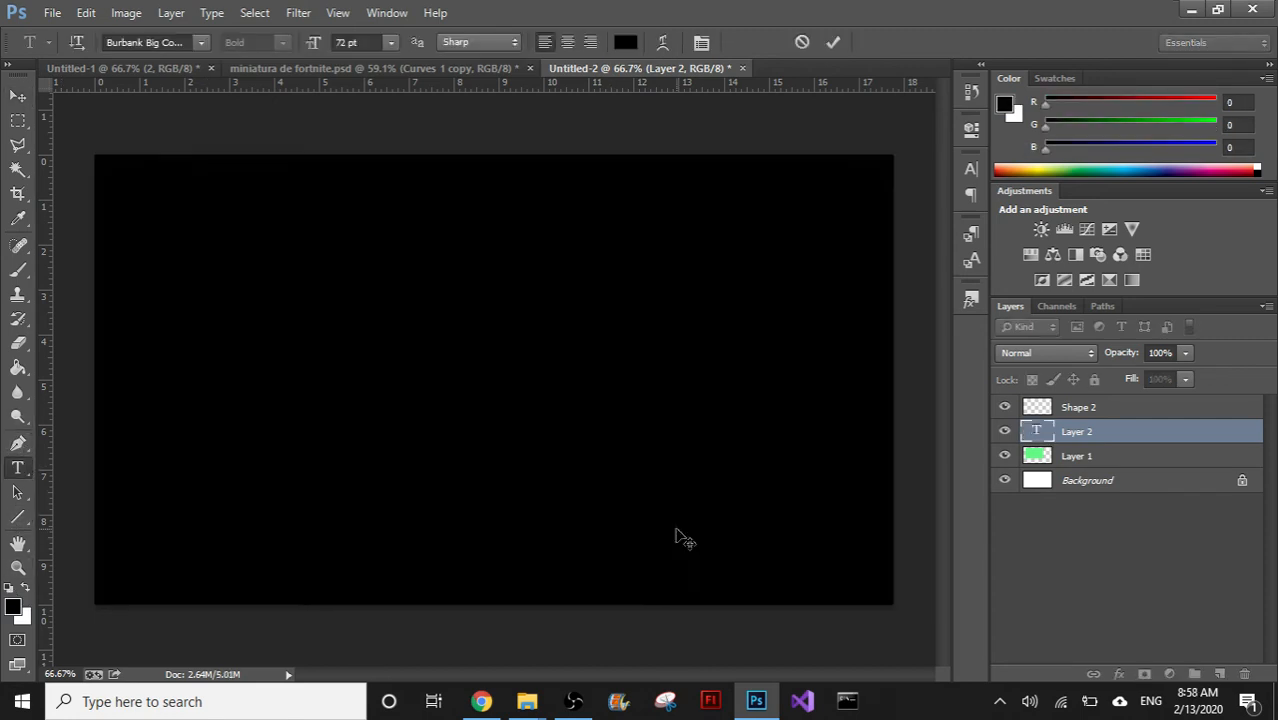
text(hello)
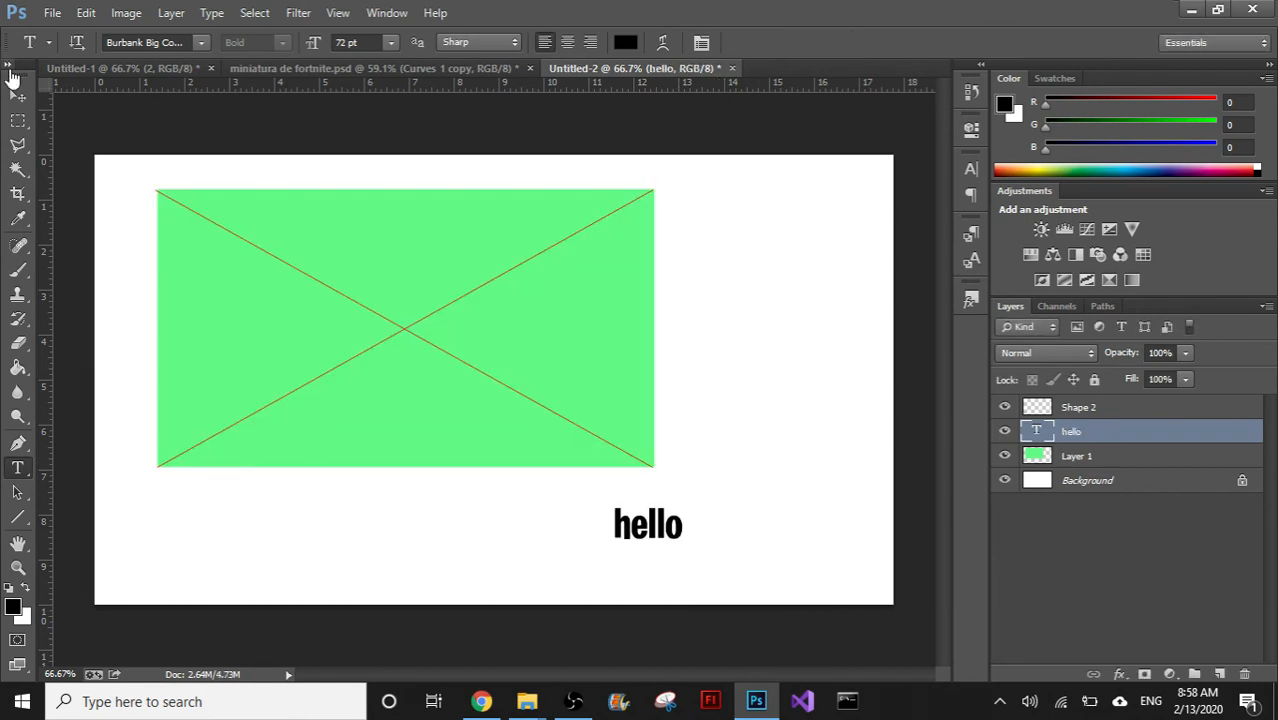
Move 'hello' to the diagonals' crossing at the rectangle's centre
drag(648, 524, 404, 316)
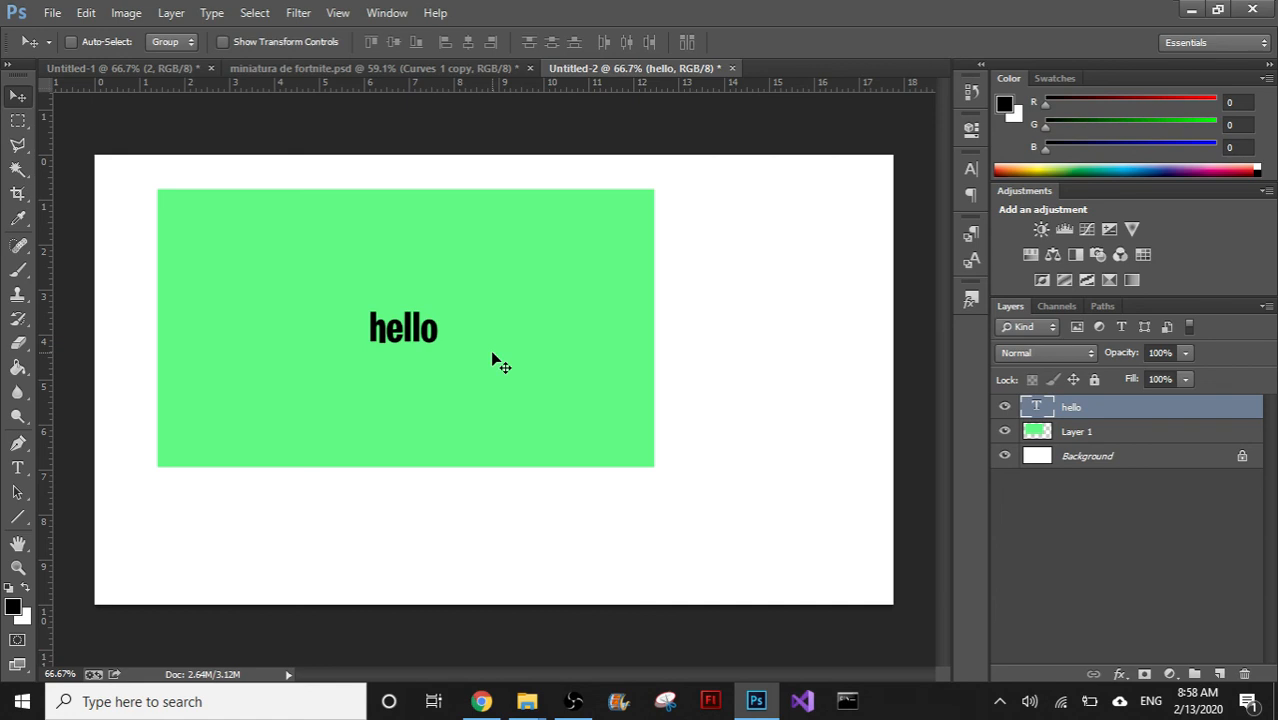
mouse_move(378, 568)
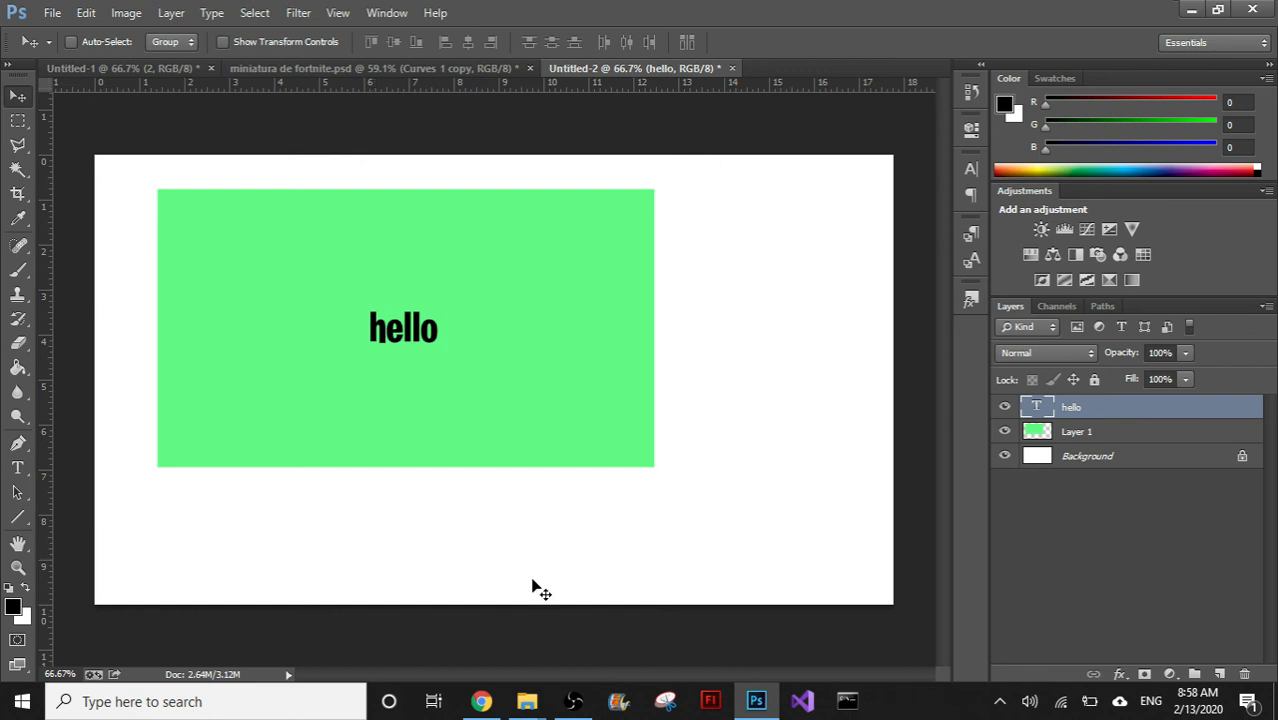
click(572, 700)
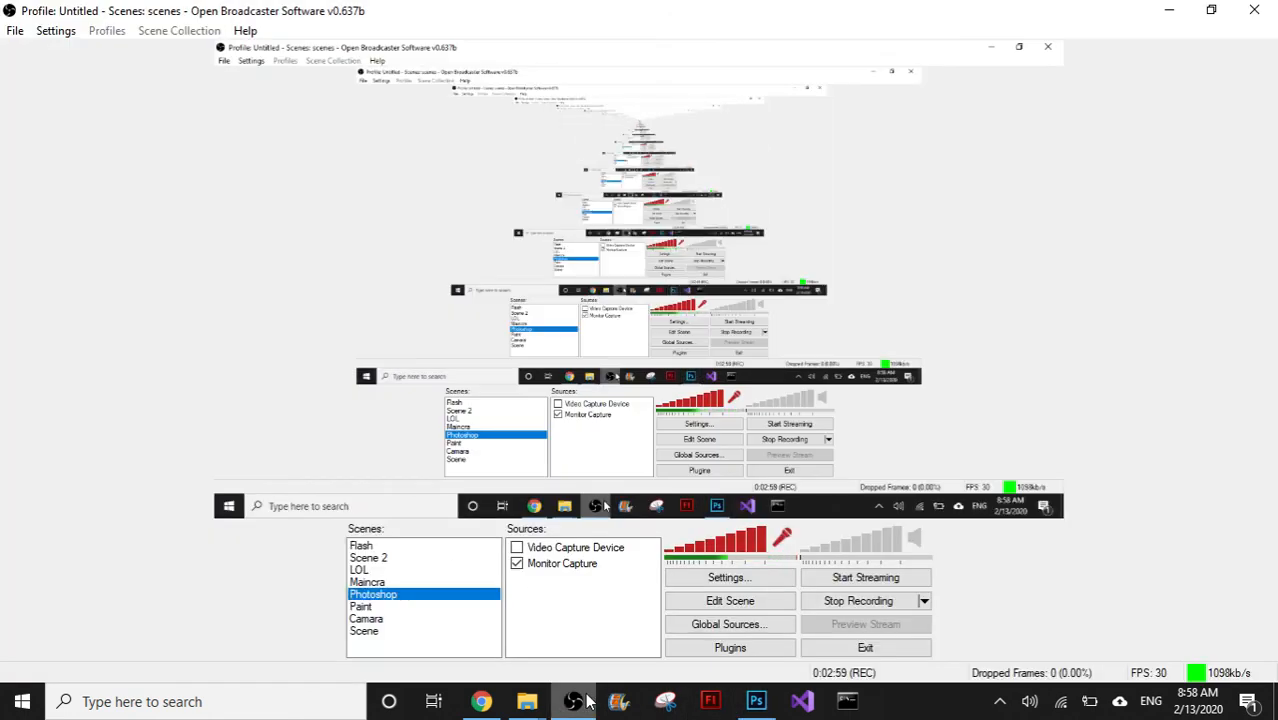